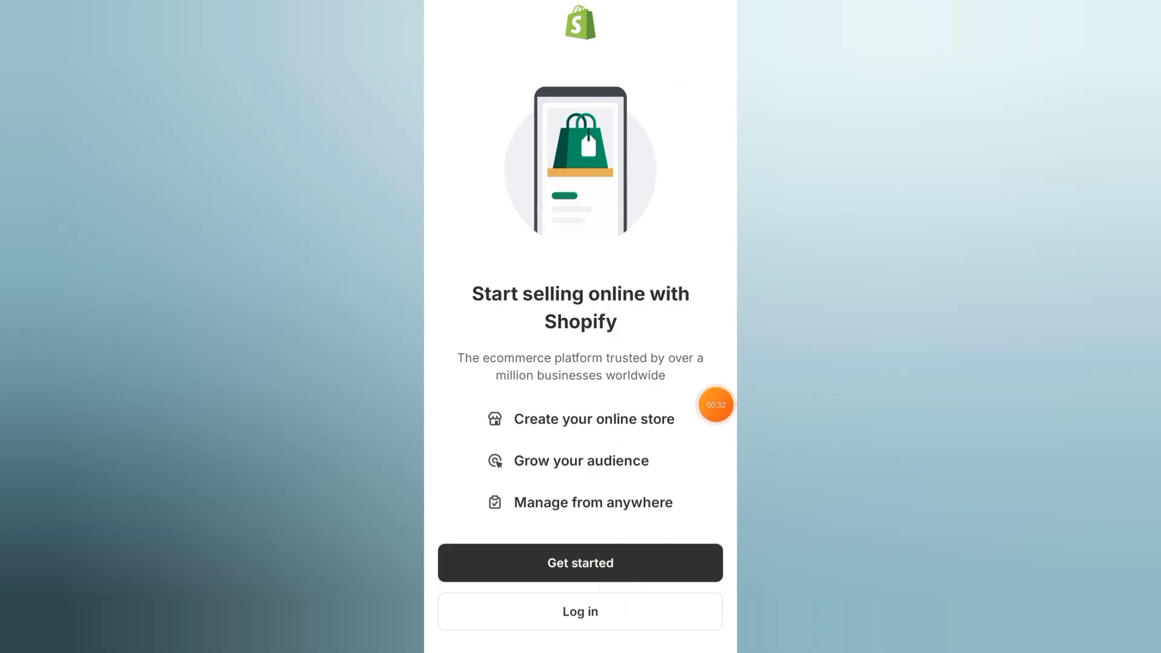
Open the Shopify log in page and choose Sign in with Apple.
click(580, 611)
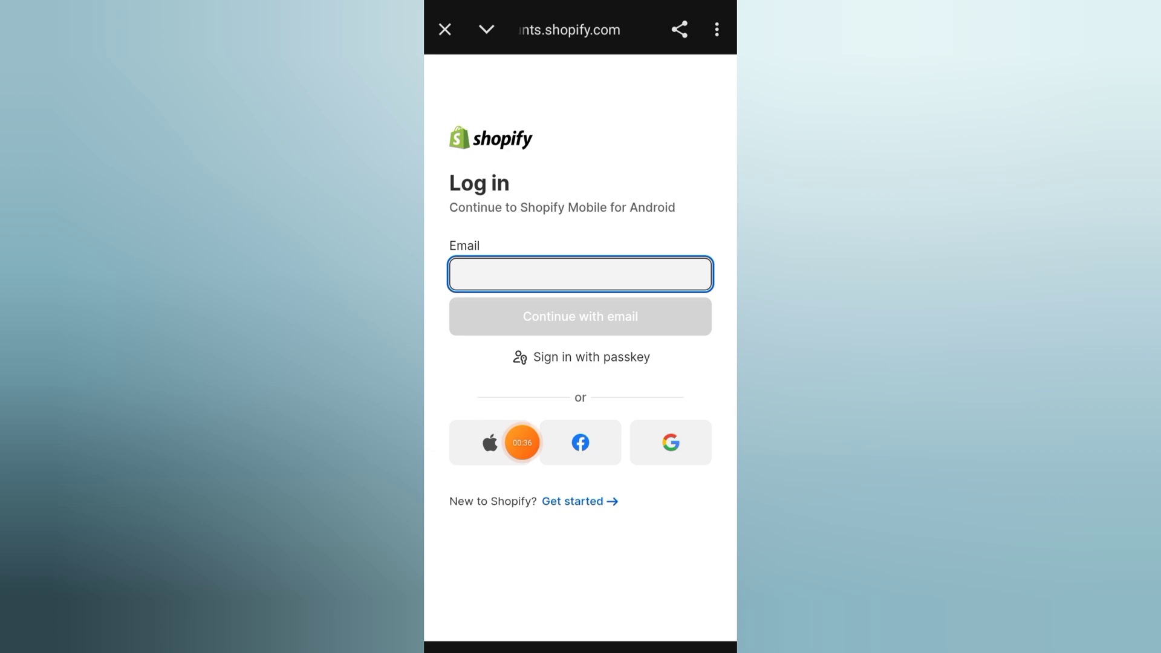
click(489, 442)
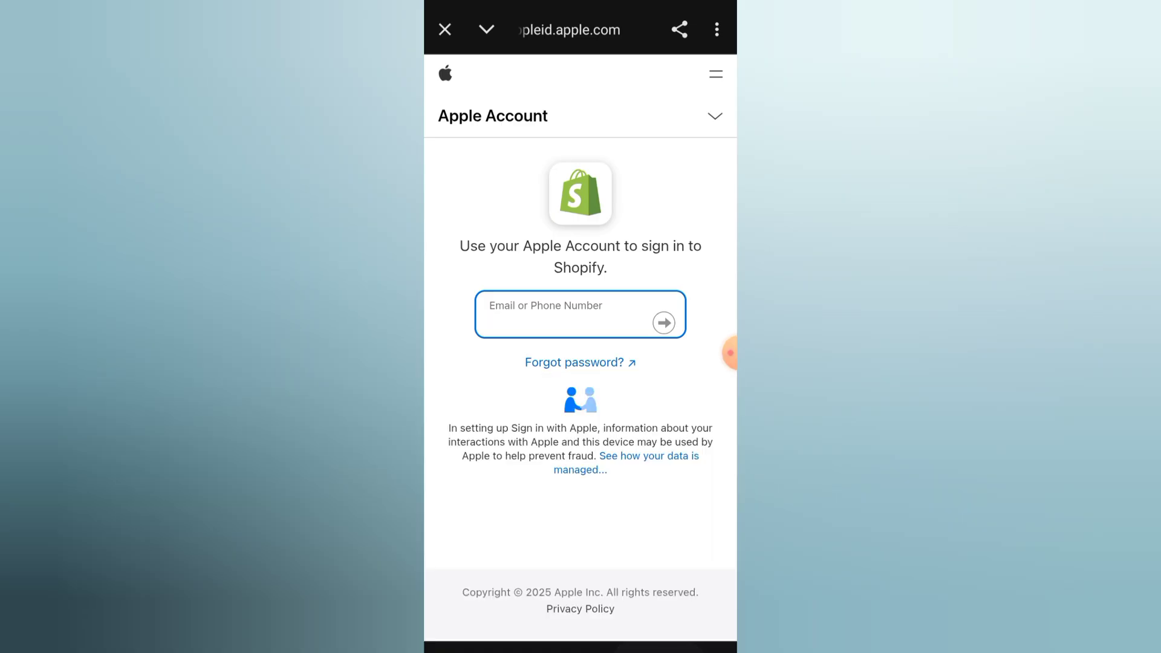
Focus the Apple Account email field and expand the Apple Account menu showing Sign in.
click(580, 314)
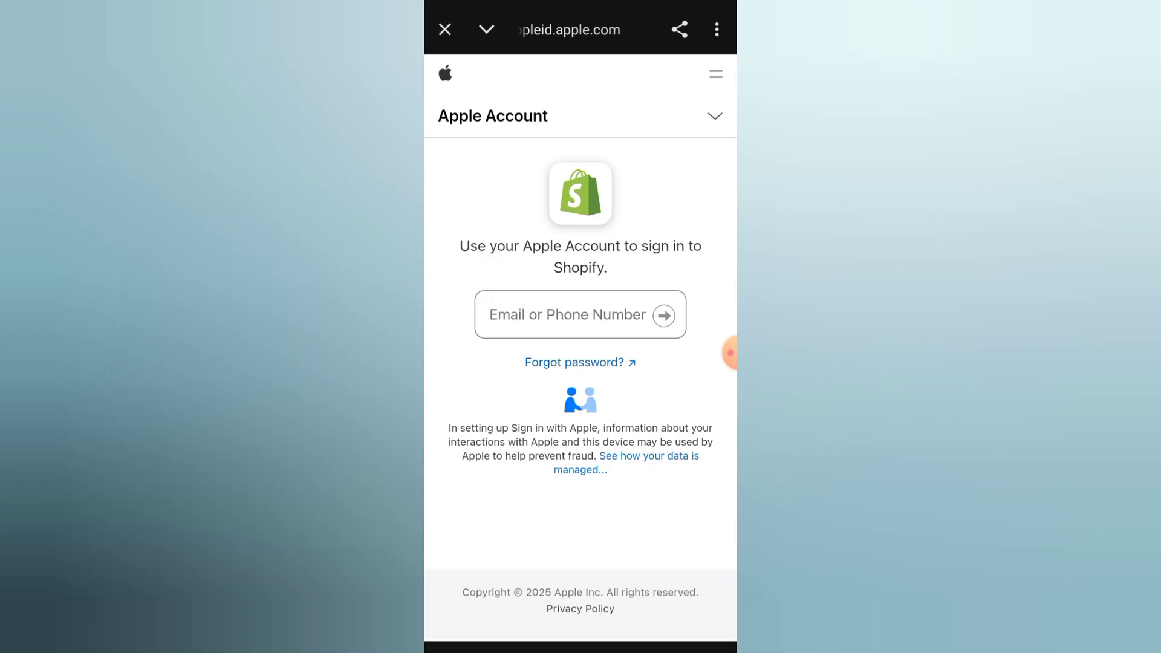
click(713, 115)
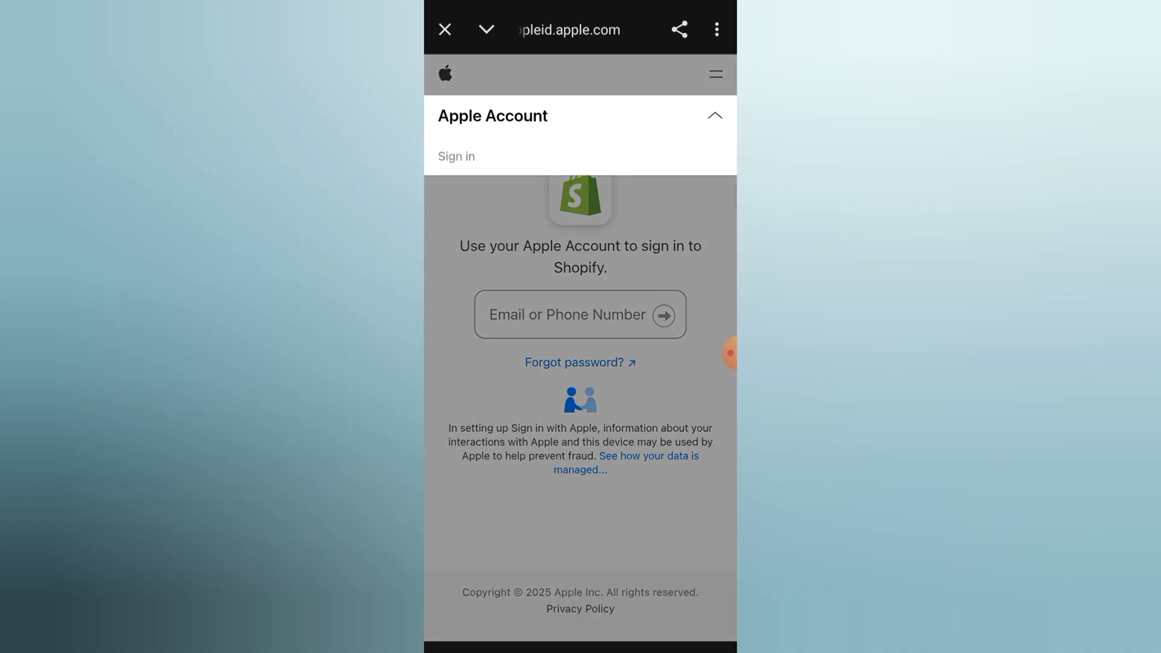
Leave the appleid.apple.com page and return to the Shopify Log in screen with the email empty.
click(712, 115)
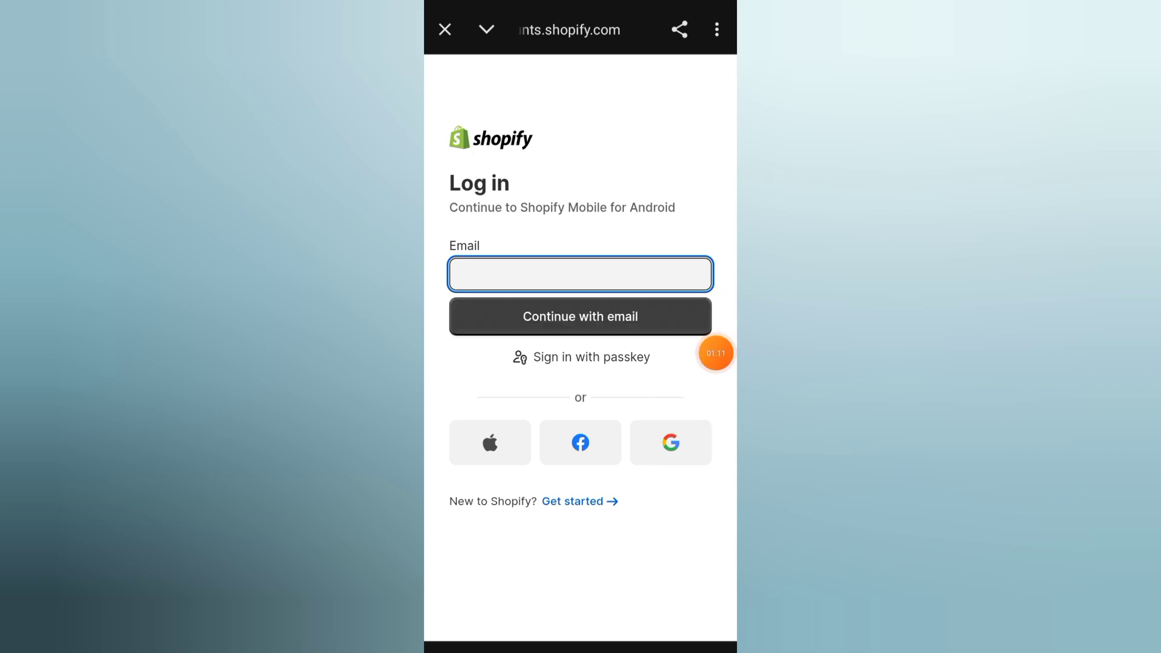
click(715, 353)
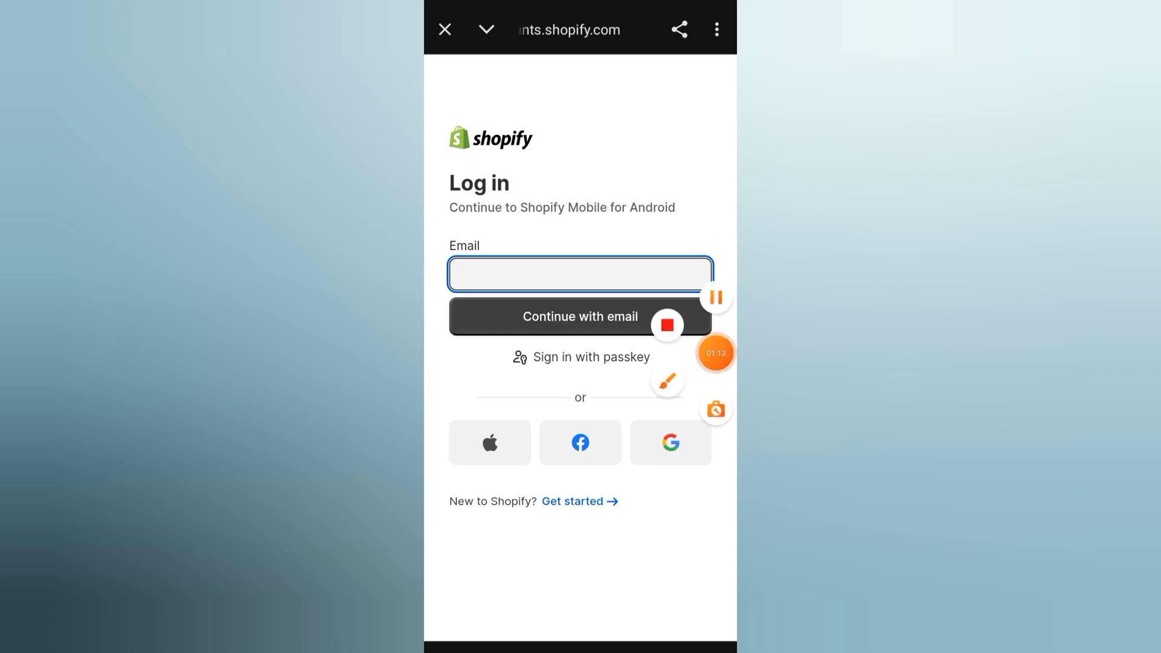